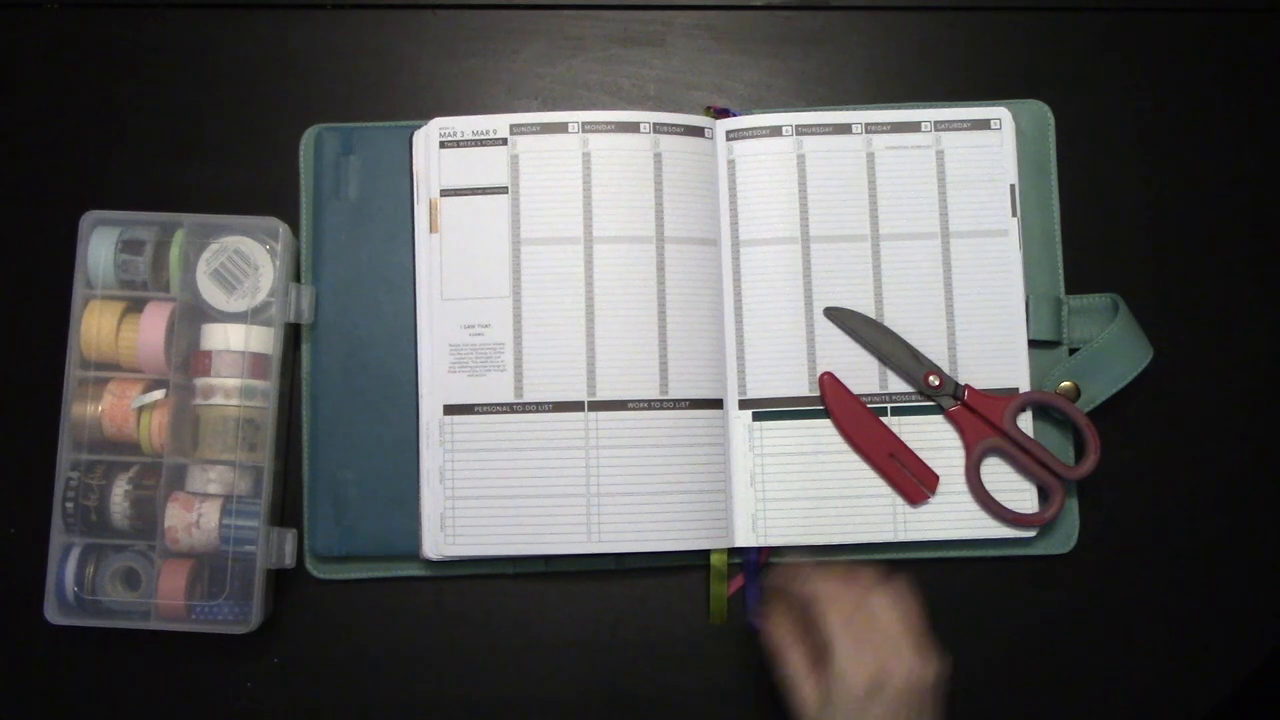
left_click_drag(950, 420, 1200, 480)
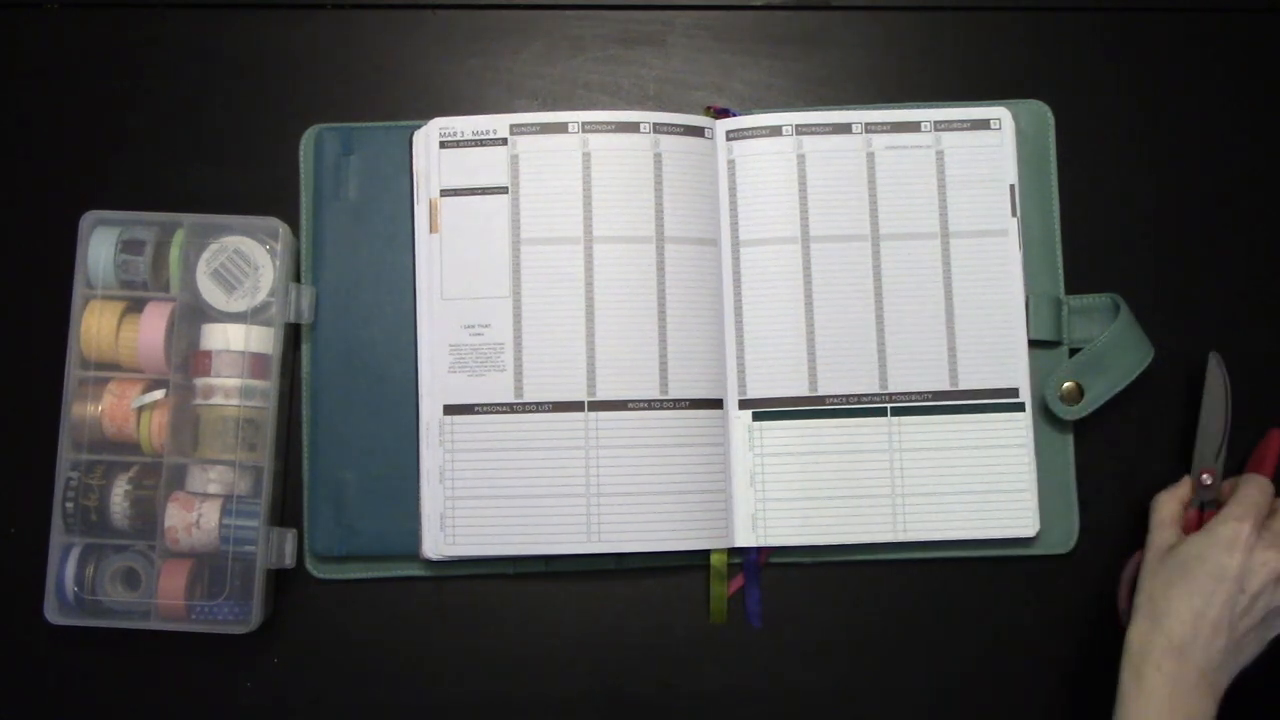